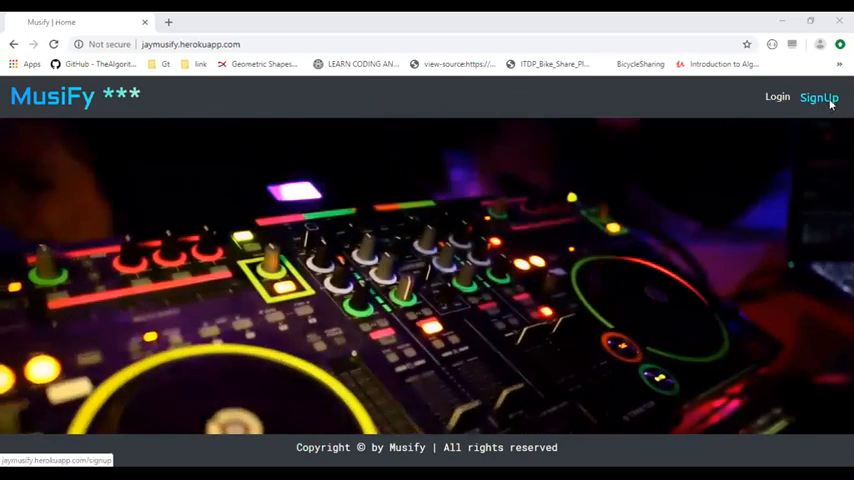
{"action": "left_click", "coordinate": [817, 97]}
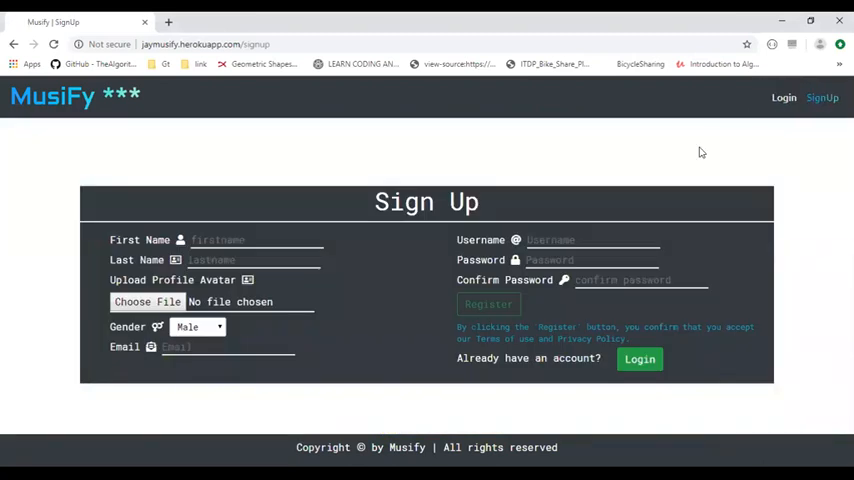
{"action": "left_click", "coordinate": [779, 97]}
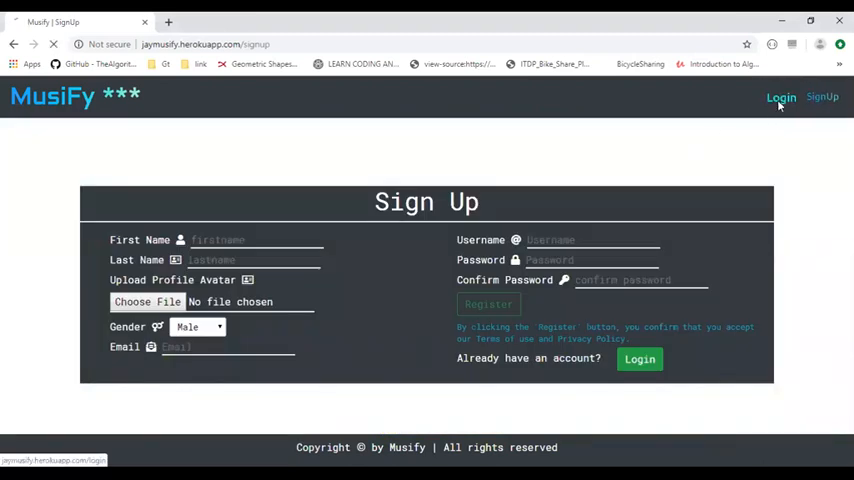
{"action": "left_click", "coordinate": [782, 97]}
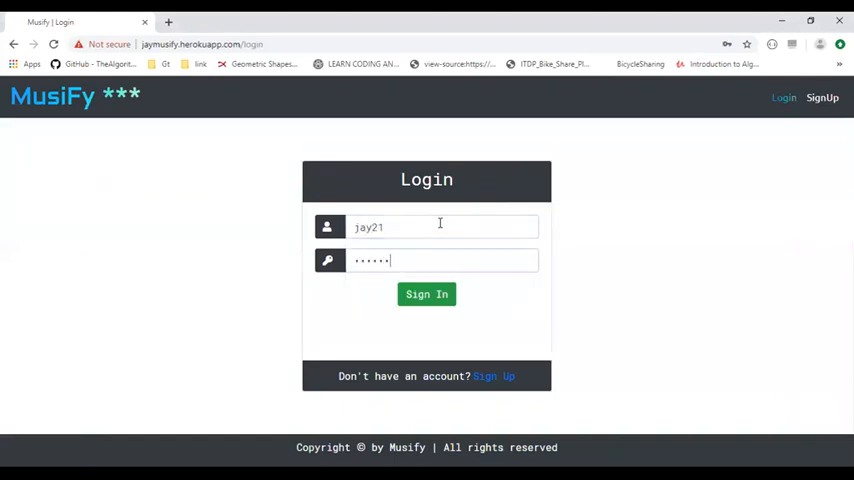
Sign in, play the first saved beat on the dashboard, and head to the composer.
{"action": "left_click", "coordinate": [426, 294]}
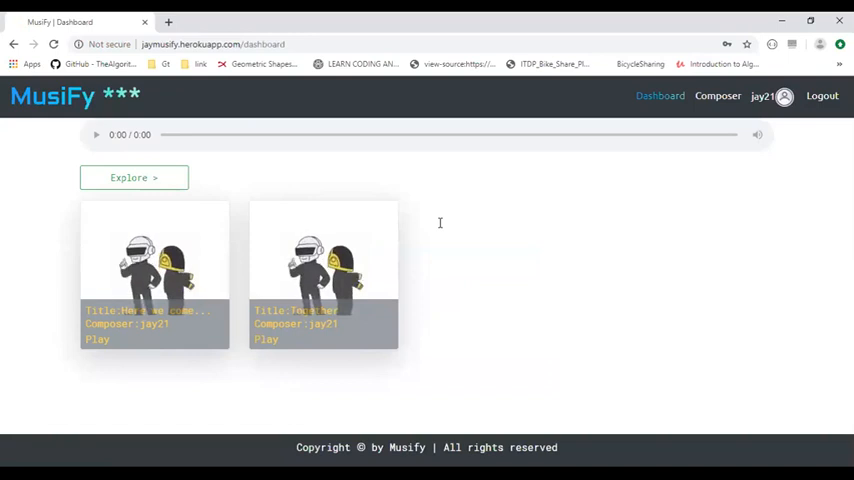
{"action": "mouse_move", "coordinate": [105, 347]}
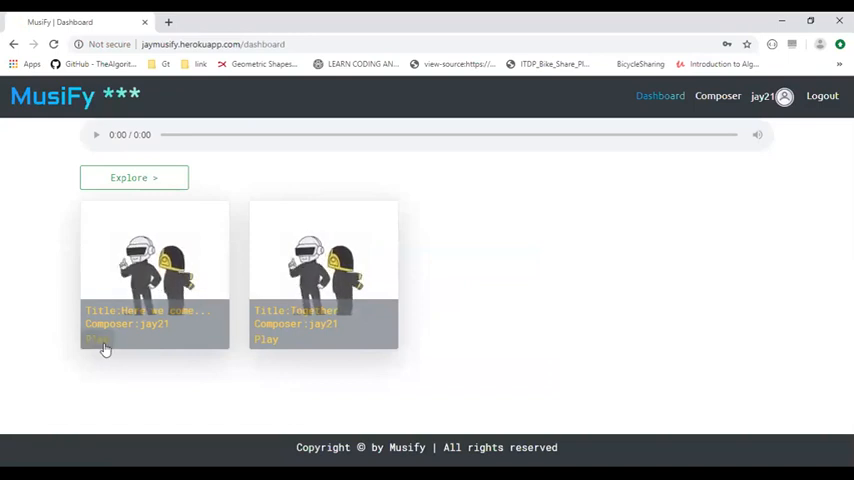
{"action": "left_click", "coordinate": [98, 339]}
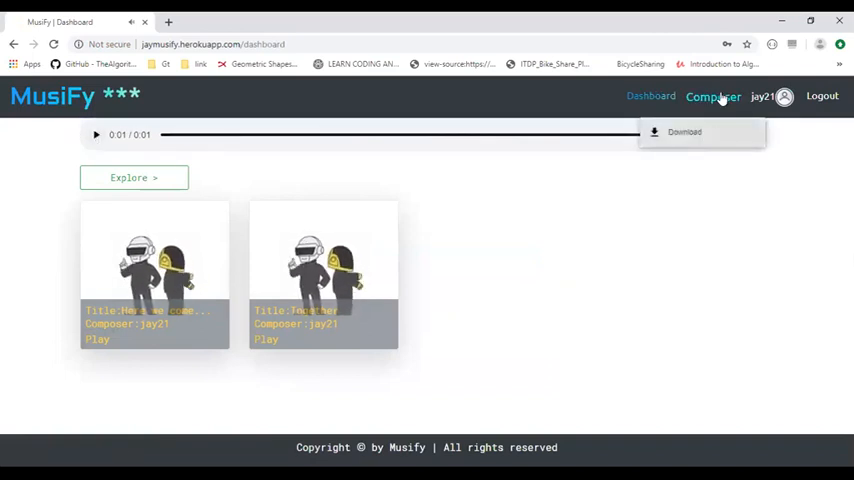
{"action": "left_click", "coordinate": [713, 96]}
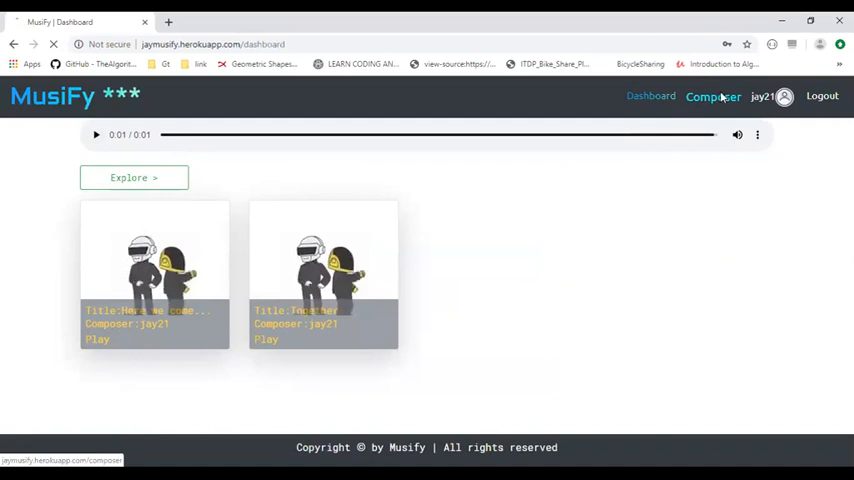
Raise the composer tempo to 154 bpm and start the beat playing.
{"action": "left_click", "coordinate": [714, 96]}
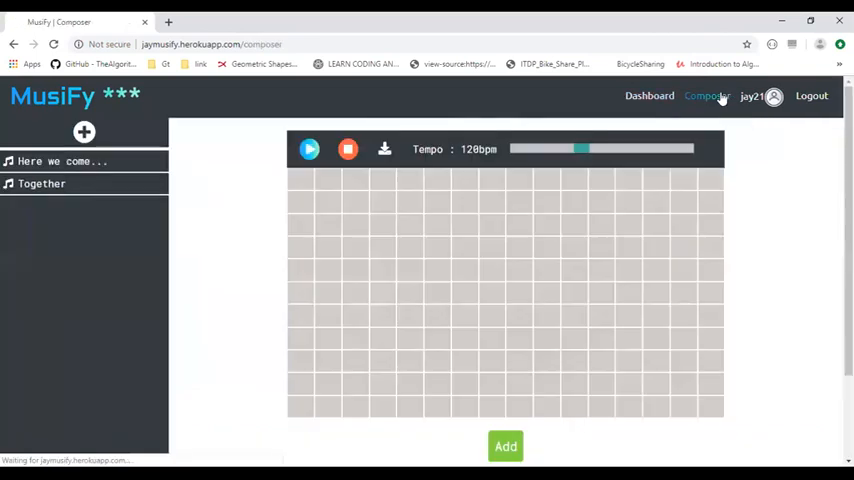
{"action": "mouse_move", "coordinate": [227, 162]}
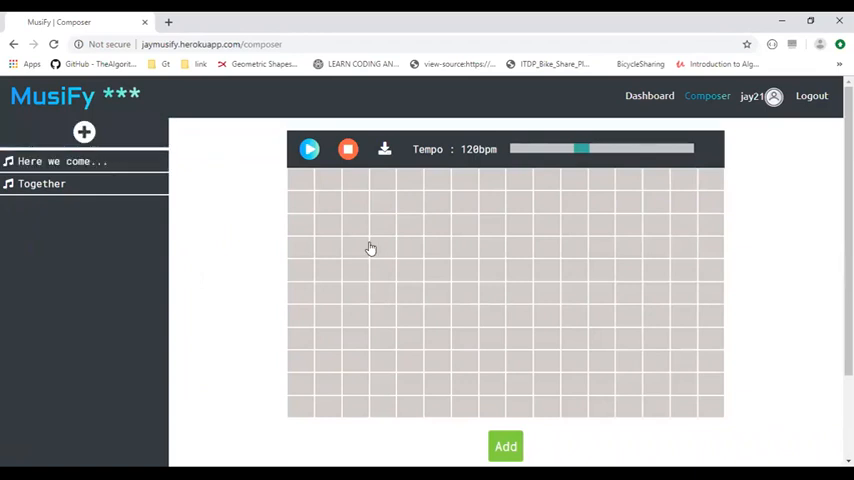
{"action": "mouse_move", "coordinate": [388, 210]}
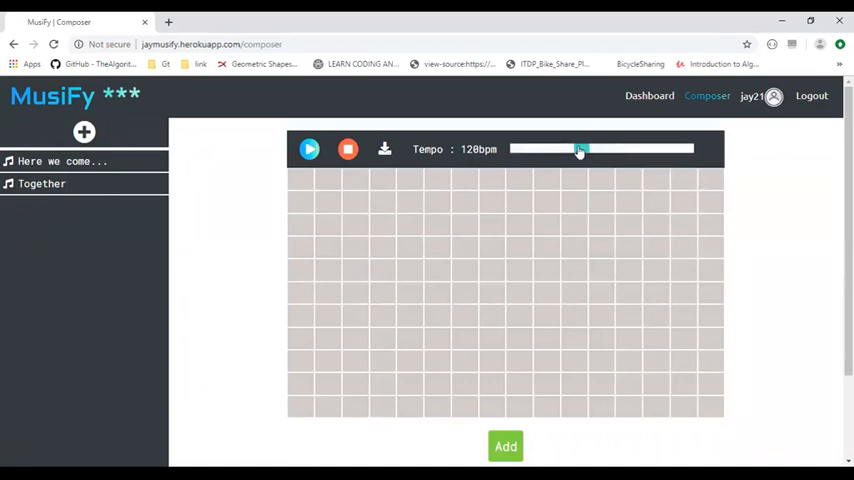
{"action": "left_click_drag", "start_coordinate": [581, 149], "coordinate": [601, 149]}
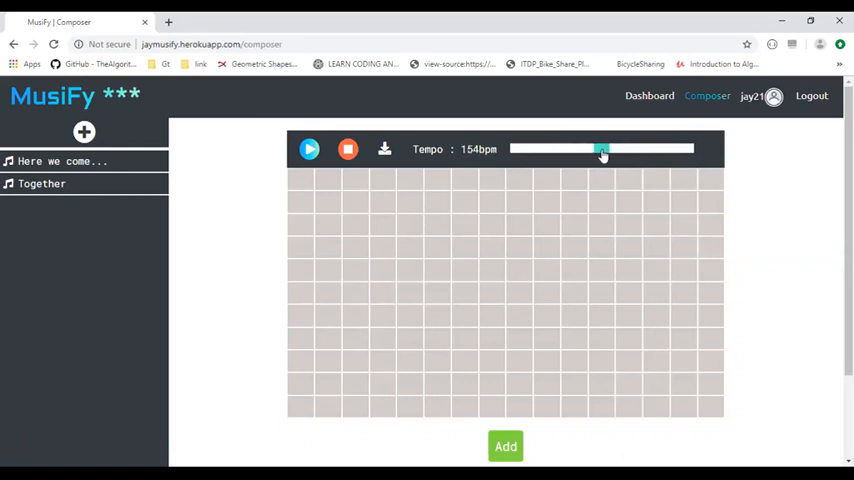
{"action": "left_click", "coordinate": [309, 149]}
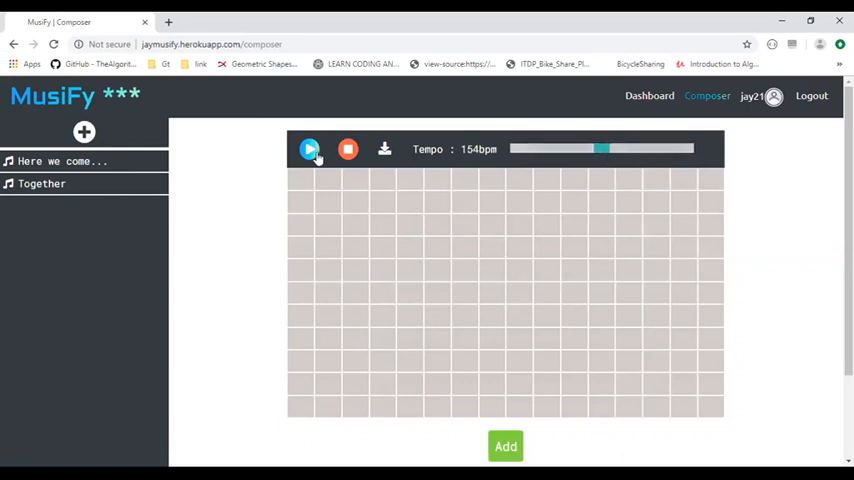
{"action": "left_click", "coordinate": [310, 149]}
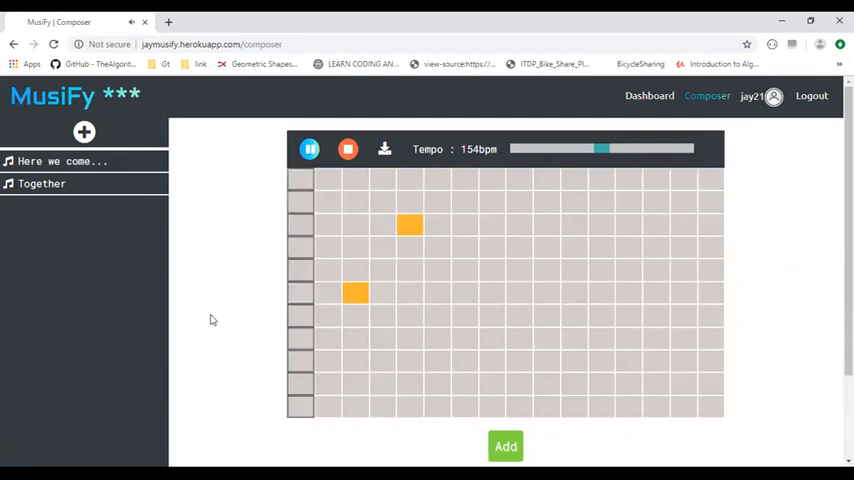
Move a note one row lower, add another to reach seven notes, then pause playback.
{"action": "left_click", "coordinate": [410, 225]}
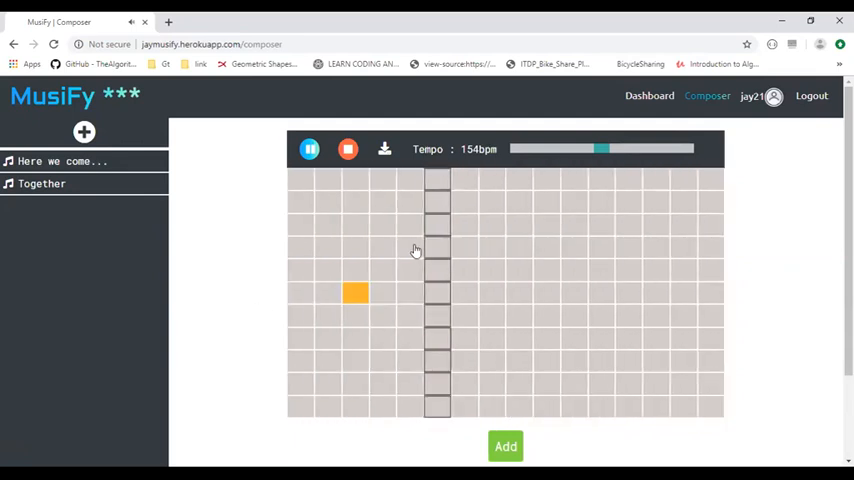
{"action": "left_click", "coordinate": [410, 247]}
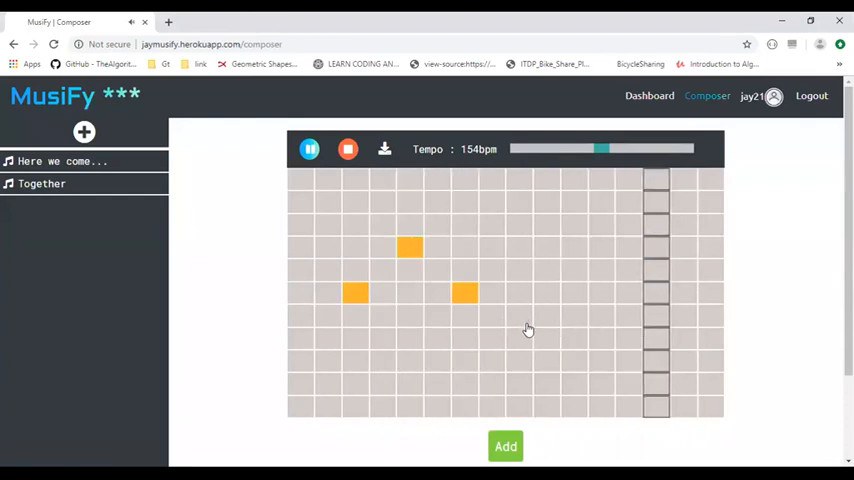
{"action": "left_click", "coordinate": [520, 316]}
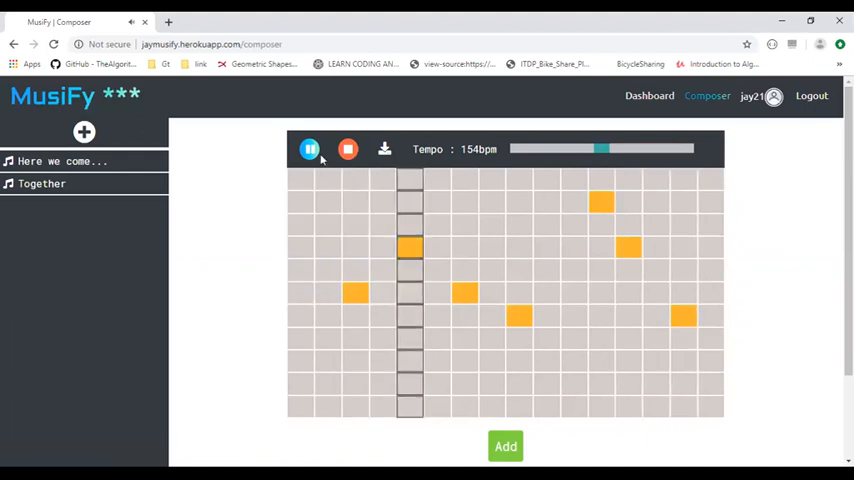
{"action": "left_click", "coordinate": [309, 149]}
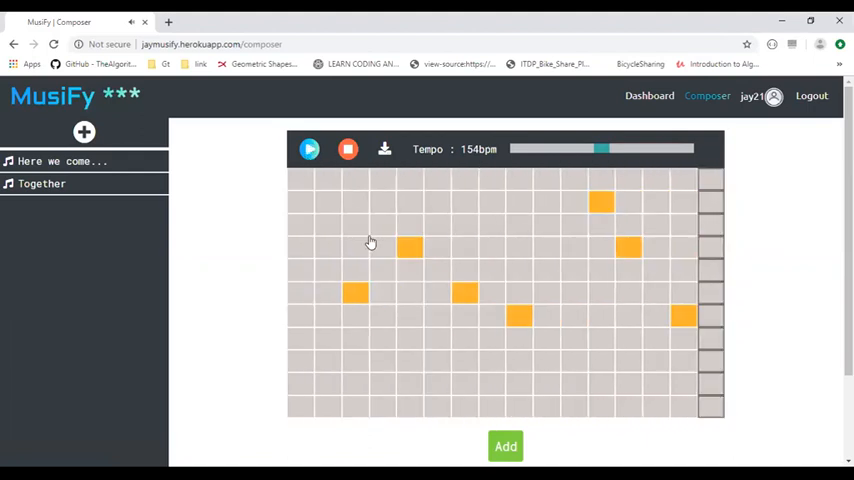
{"action": "mouse_move", "coordinate": [318, 186]}
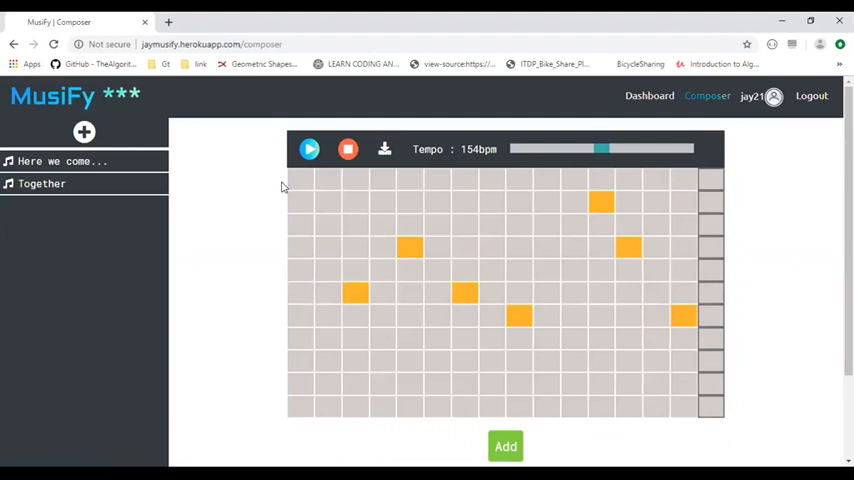
{"action": "mouse_move", "coordinate": [588, 158]}
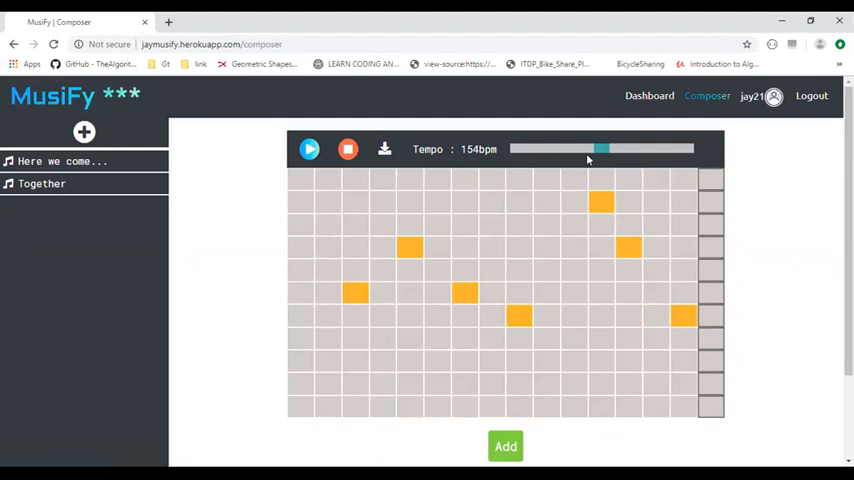
Play the beat while trying tempos 123, 143 and 168 bpm, settling at 127 bpm.
{"action": "left_click", "coordinate": [309, 149]}
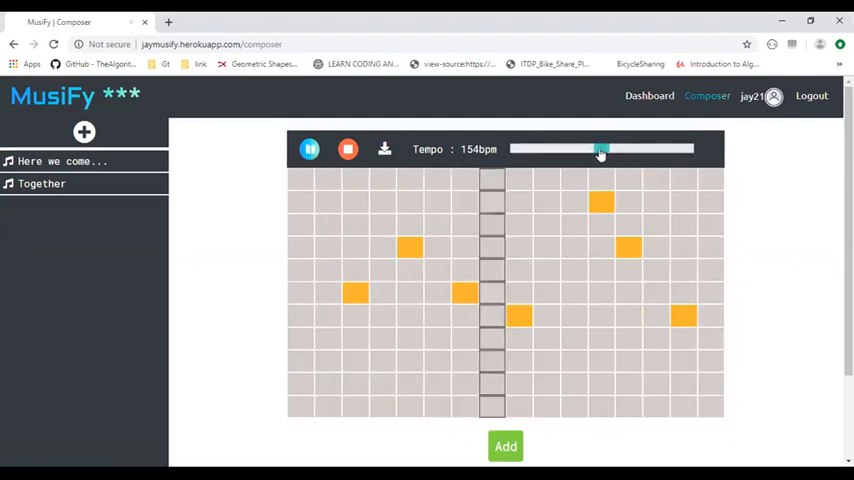
{"action": "left_click_drag", "start_coordinate": [600, 149], "coordinate": [584, 149]}
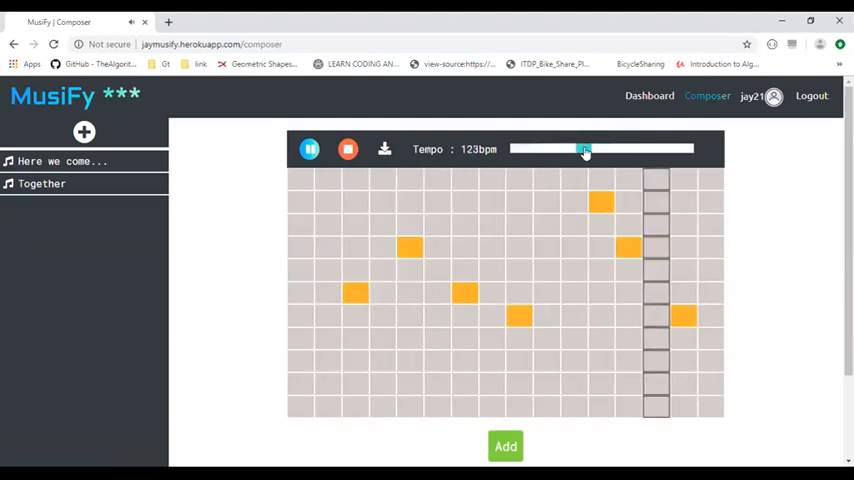
{"action": "left_click_drag", "start_coordinate": [584, 149], "coordinate": [597, 149]}
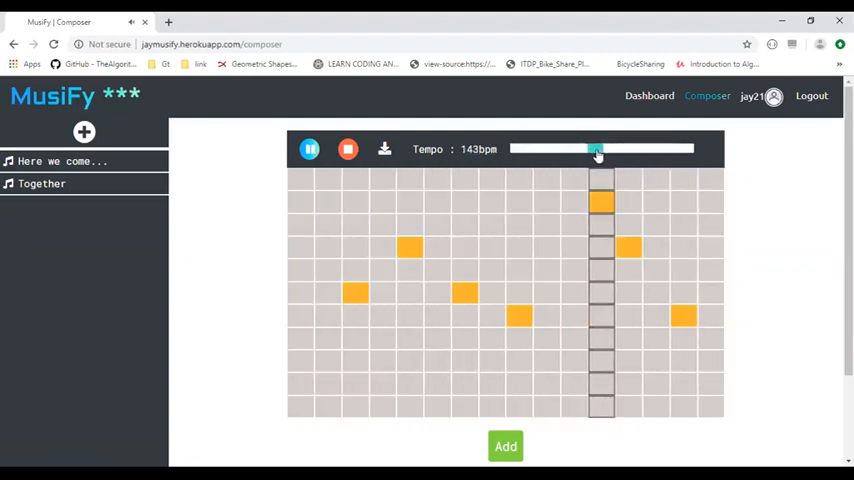
{"action": "left_click_drag", "start_coordinate": [595, 149], "coordinate": [610, 149]}
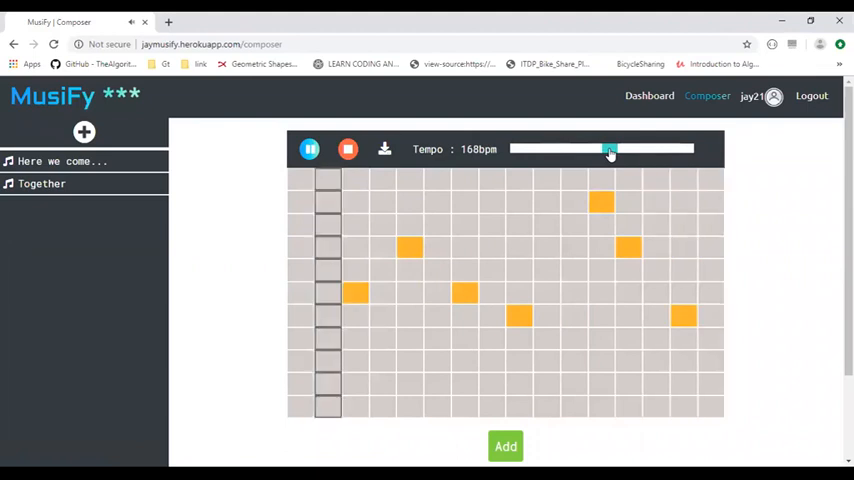
{"action": "left_click_drag", "start_coordinate": [610, 149], "coordinate": [595, 149]}
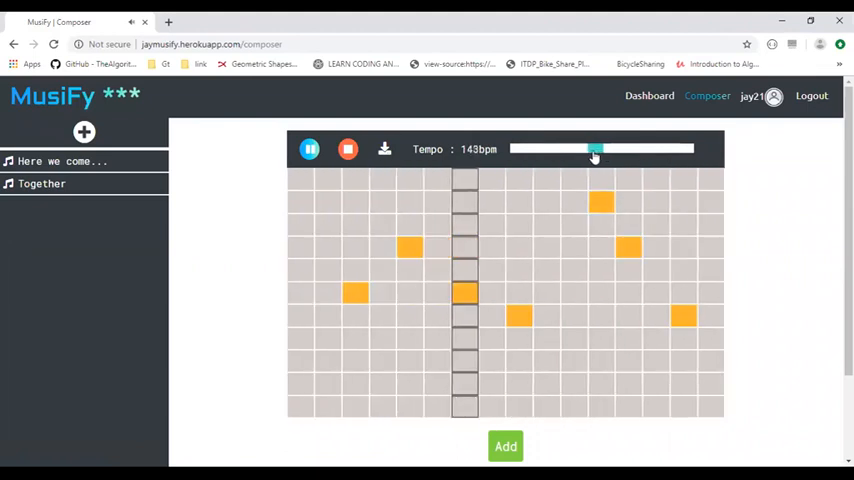
{"action": "left_click_drag", "start_coordinate": [595, 149], "coordinate": [585, 149]}
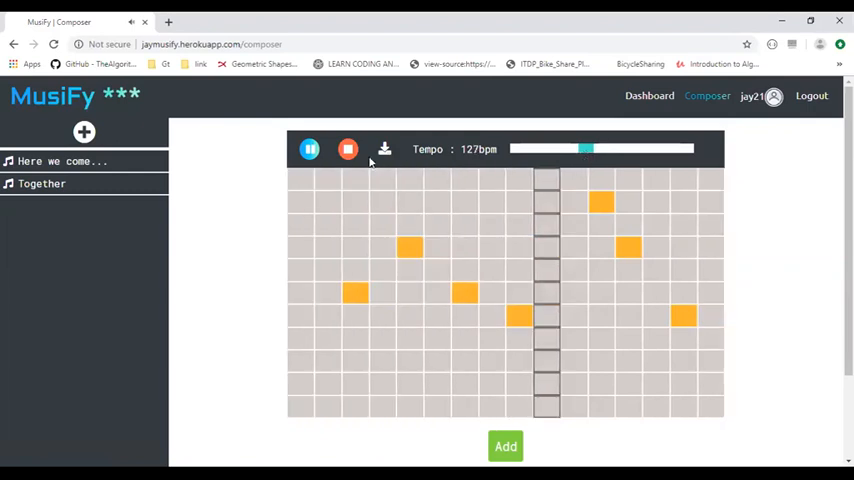
Pause, resume and finally stop the playback at 127 bpm.
{"action": "left_click", "coordinate": [309, 149]}
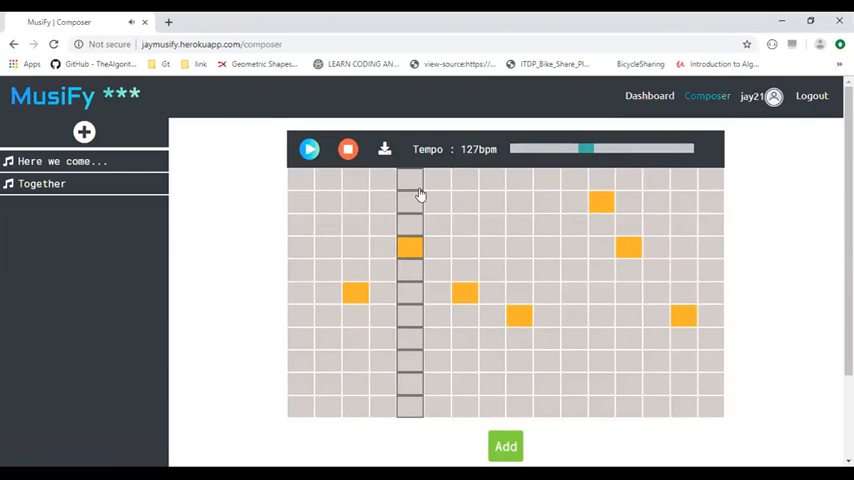
{"action": "left_click", "coordinate": [309, 149]}
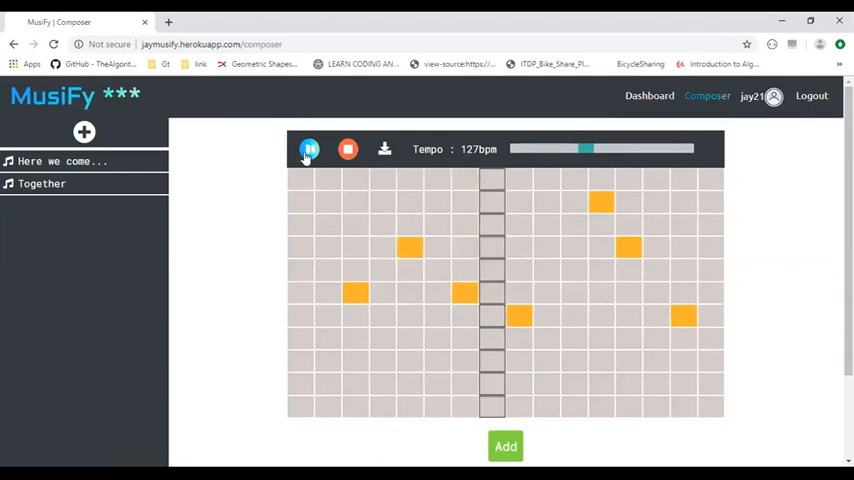
{"action": "left_click", "coordinate": [309, 149]}
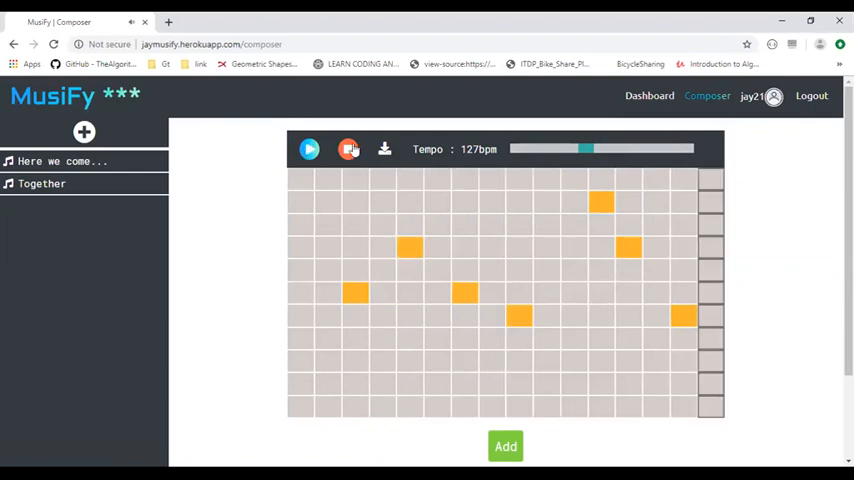
{"action": "left_click", "coordinate": [309, 149]}
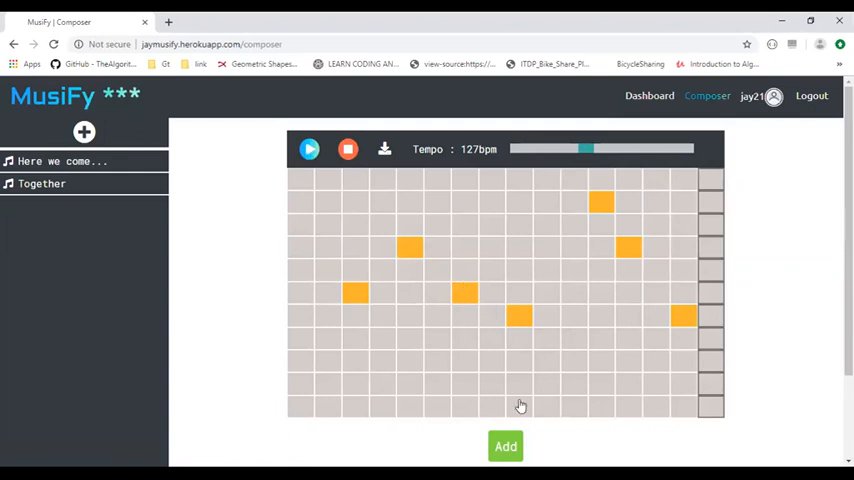
Save the beat as a new creation titled 'Hold On...' with visibility set to Public.
{"action": "left_click", "coordinate": [504, 446]}
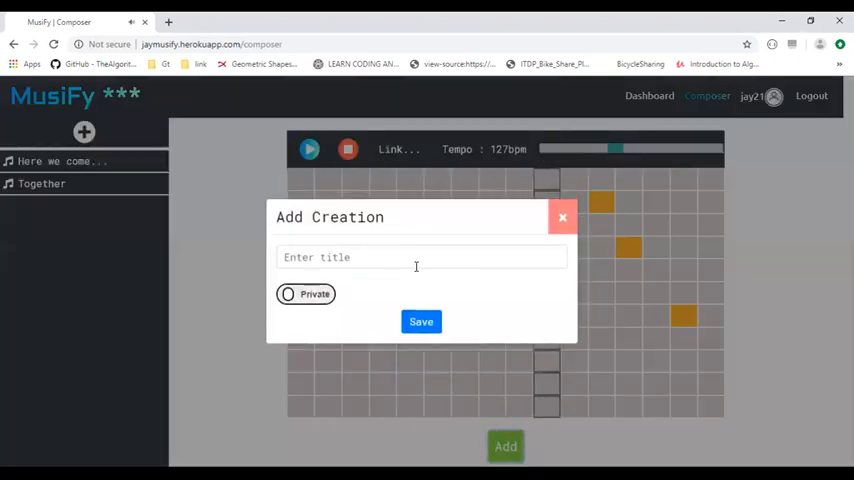
{"action": "left_click", "coordinate": [420, 257]}
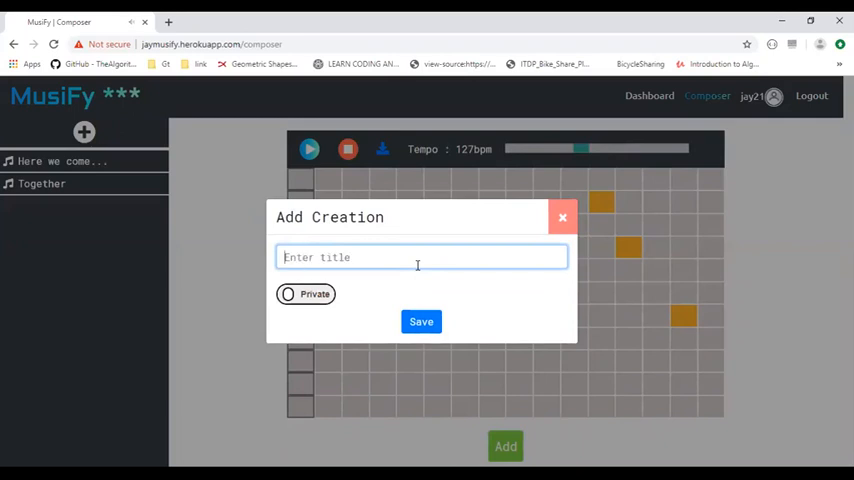
{"action": "type", "text": "Ho1"}
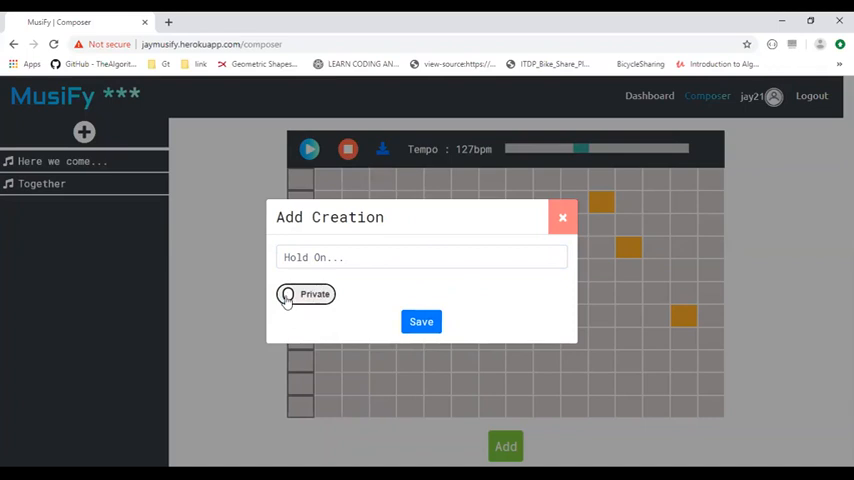
{"action": "left_click", "coordinate": [306, 294]}
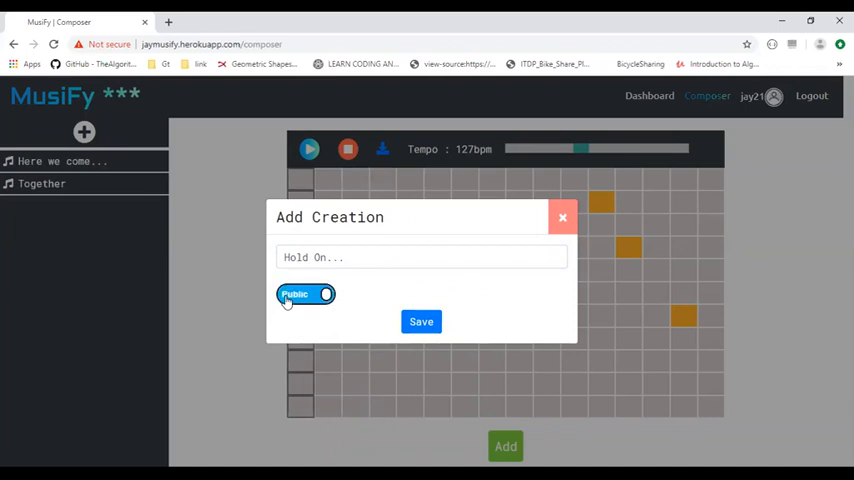
{"action": "left_click", "coordinate": [306, 294]}
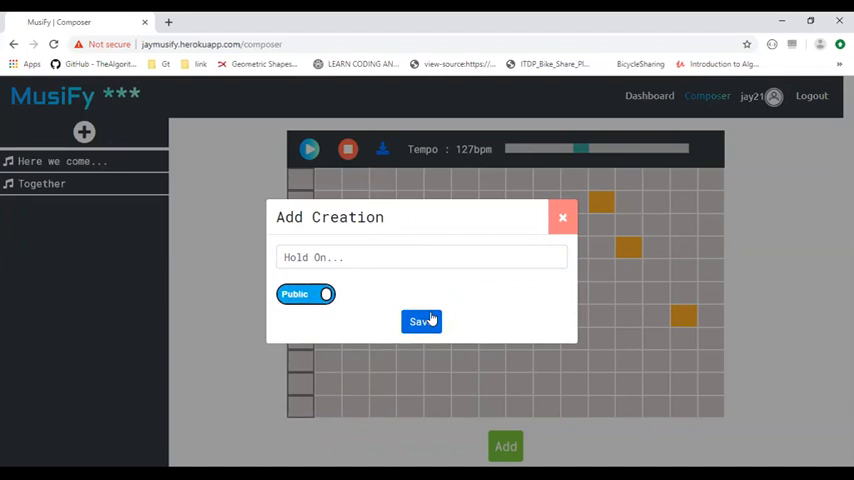
{"action": "left_click", "coordinate": [421, 321]}
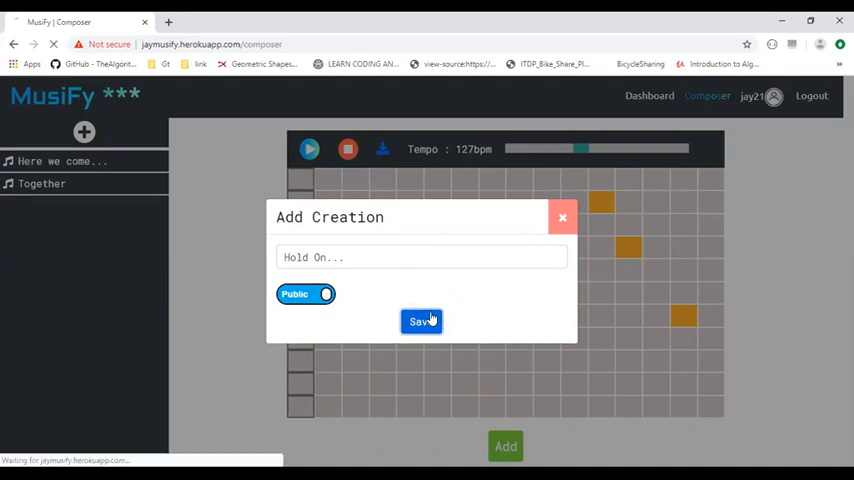
{"action": "left_click", "coordinate": [421, 321]}
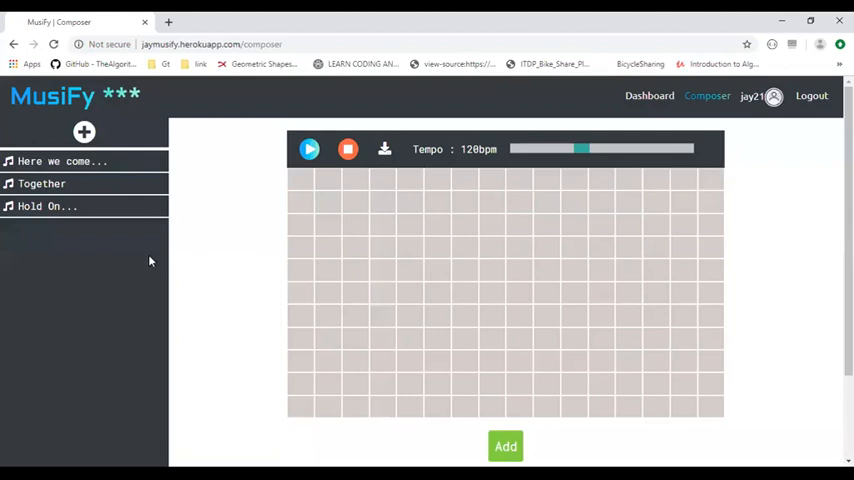
Reopen Hold On..., check it on the dashboard and explore page, then return to the composer.
{"action": "left_click", "coordinate": [47, 206]}
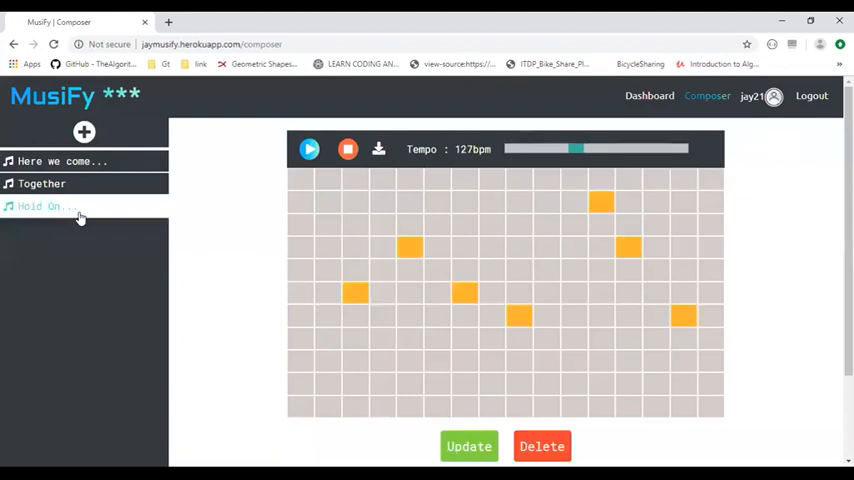
{"action": "left_click", "coordinate": [648, 97]}
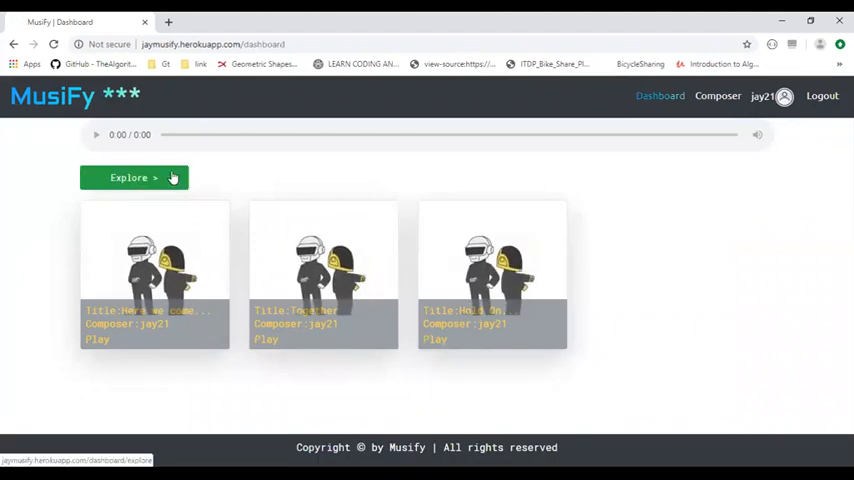
{"action": "left_click", "coordinate": [131, 177]}
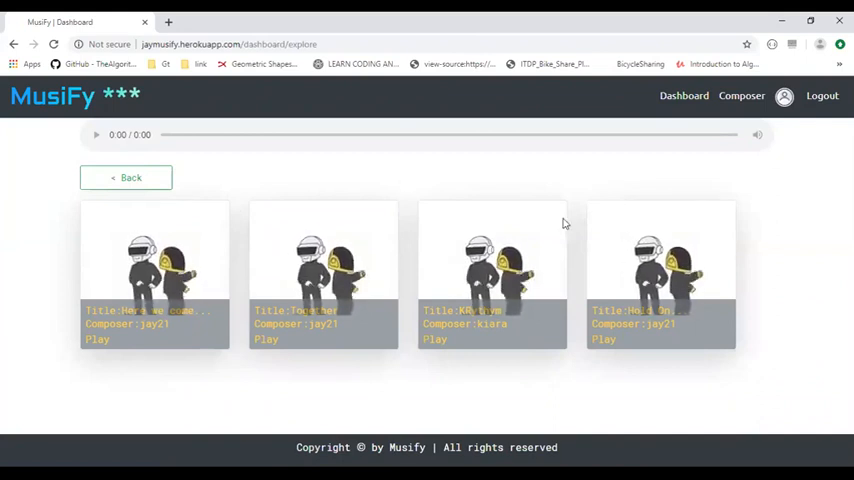
{"action": "mouse_move", "coordinate": [638, 347]}
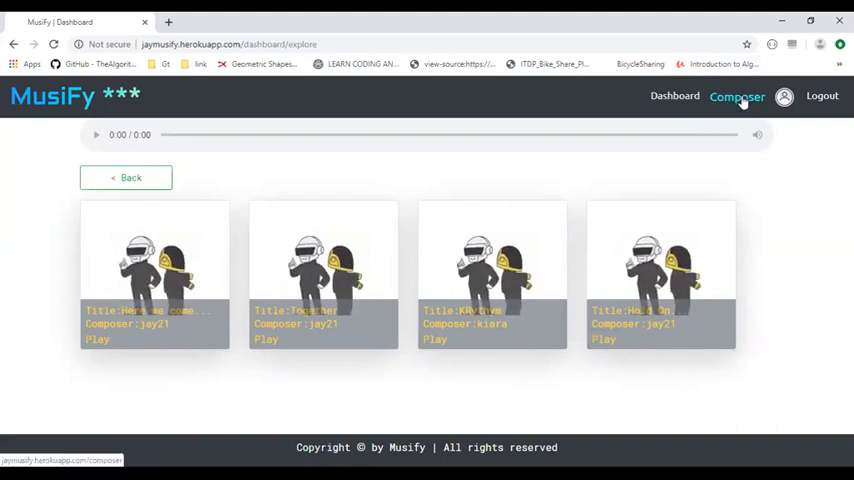
{"action": "left_click", "coordinate": [734, 96]}
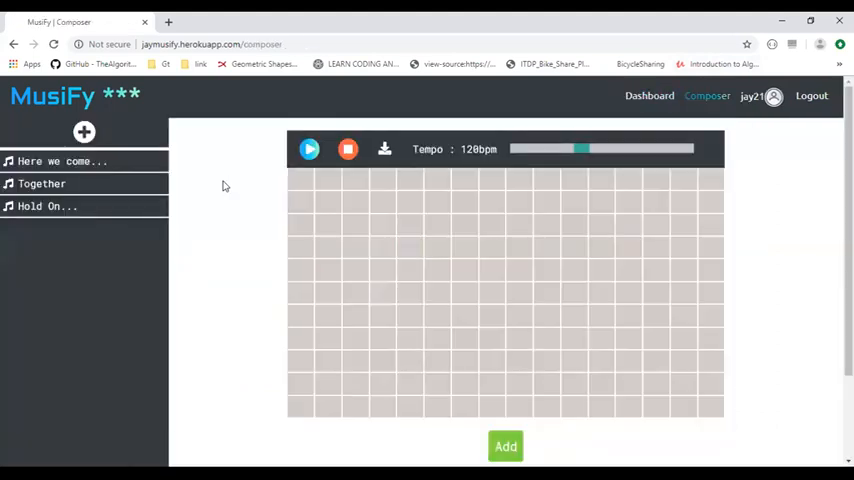
Reopen Hold On..., add an eighth note, play and download it, and bring up its update form.
{"action": "left_click", "coordinate": [47, 206]}
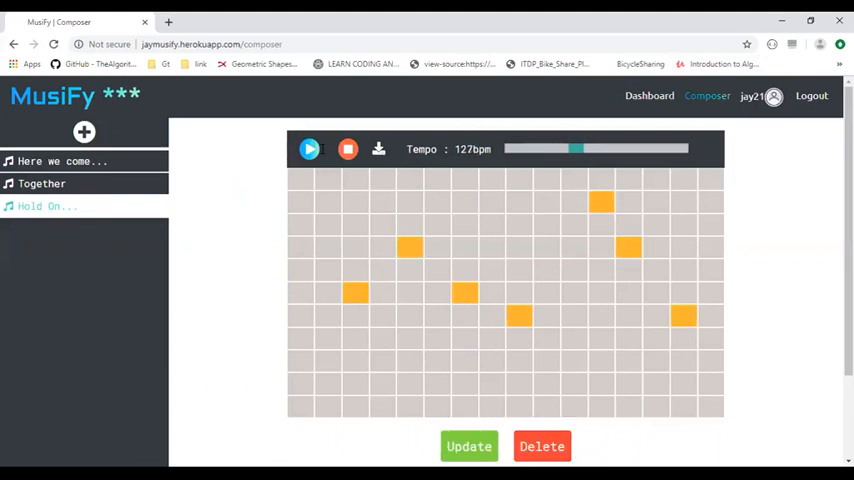
{"action": "left_click", "coordinate": [309, 149]}
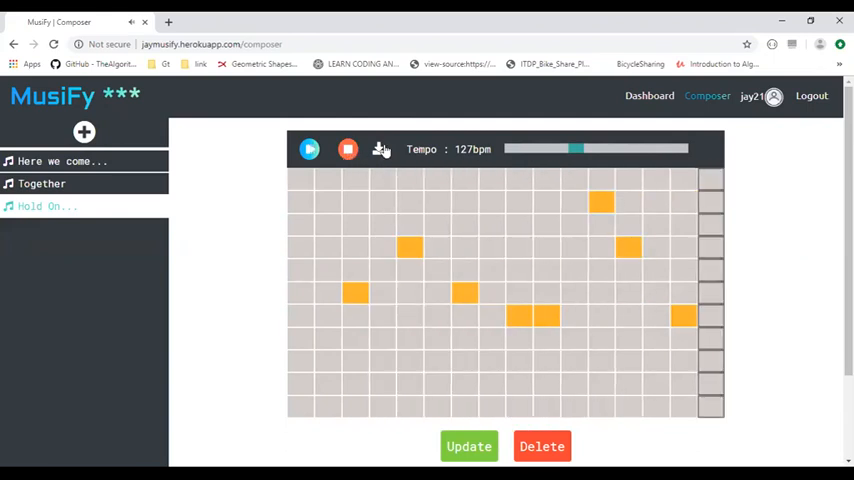
{"action": "left_click", "coordinate": [309, 149]}
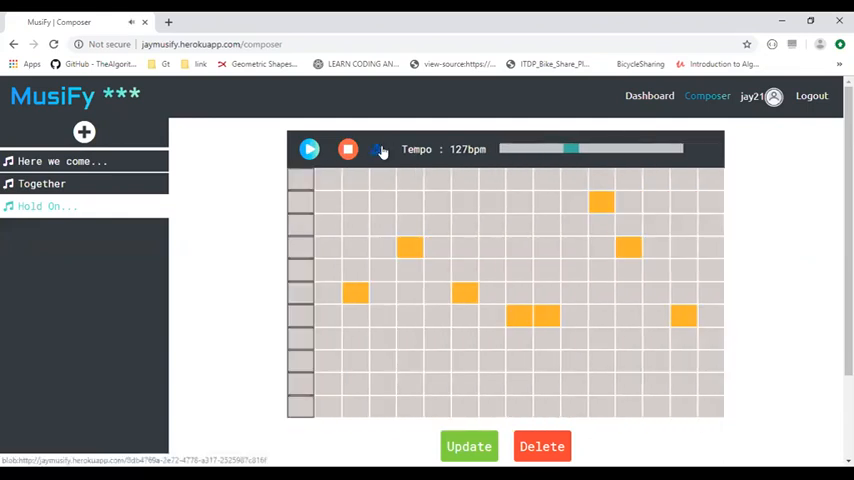
{"action": "left_click", "coordinate": [378, 149]}
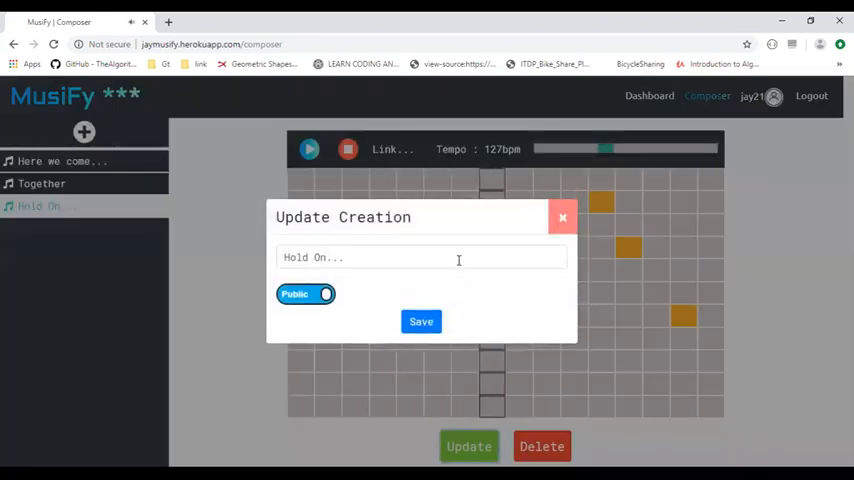
Switch Hold On... to Private in the Update Creation dialog and save.
{"action": "left_click", "coordinate": [421, 257]}
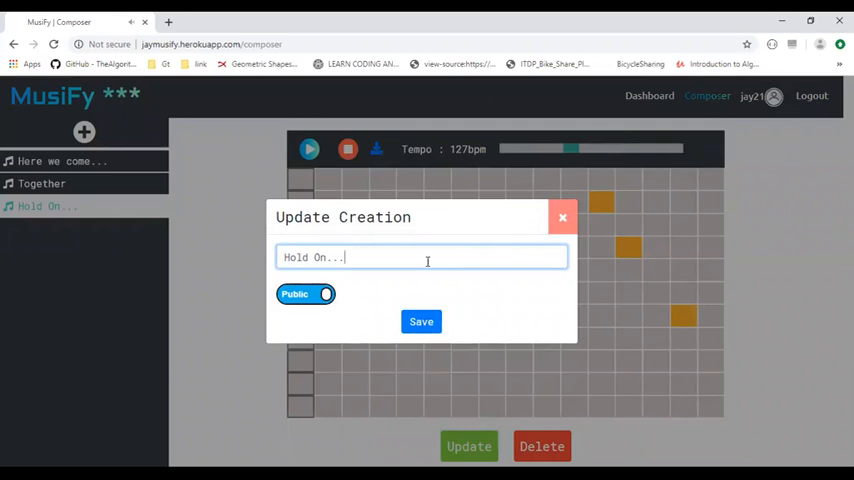
{"action": "left_click", "coordinate": [306, 293]}
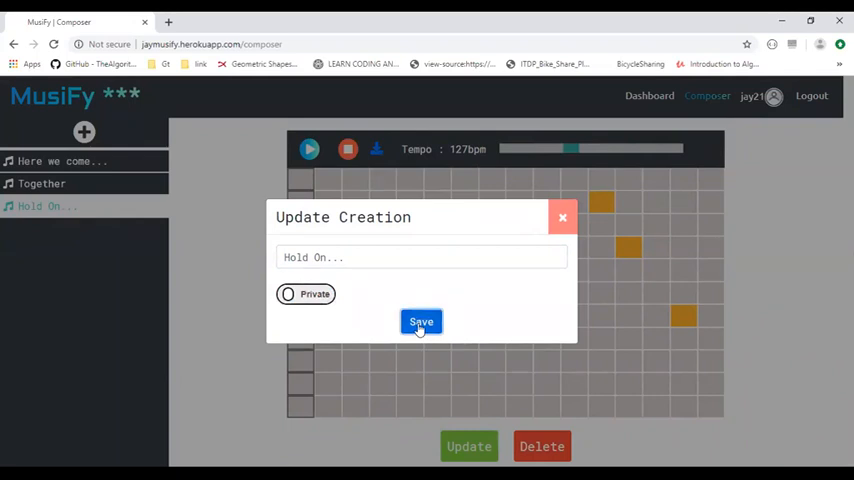
{"action": "left_click", "coordinate": [420, 321]}
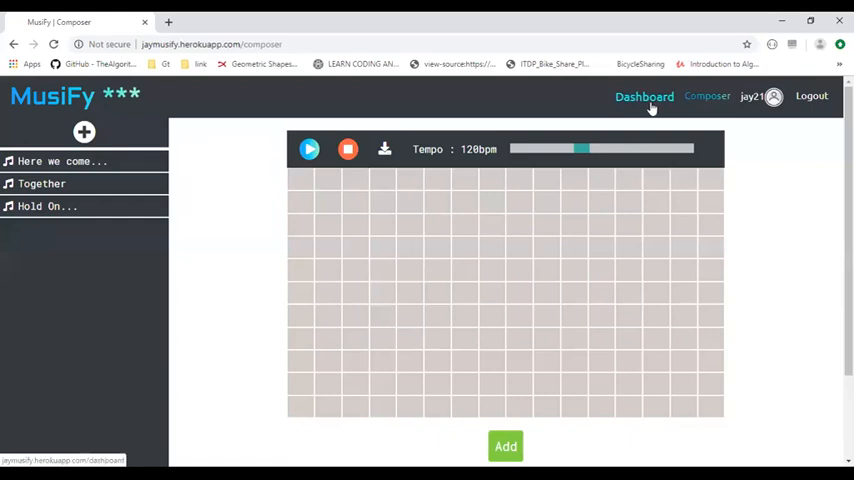
Check the dashboard and explore page no longer list Hold On..., then return to the composer.
{"action": "left_click", "coordinate": [639, 97]}
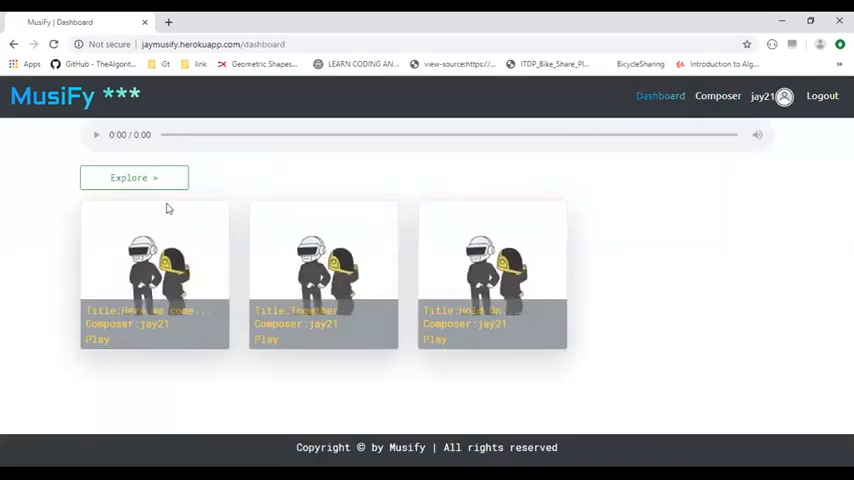
{"action": "left_click", "coordinate": [133, 177]}
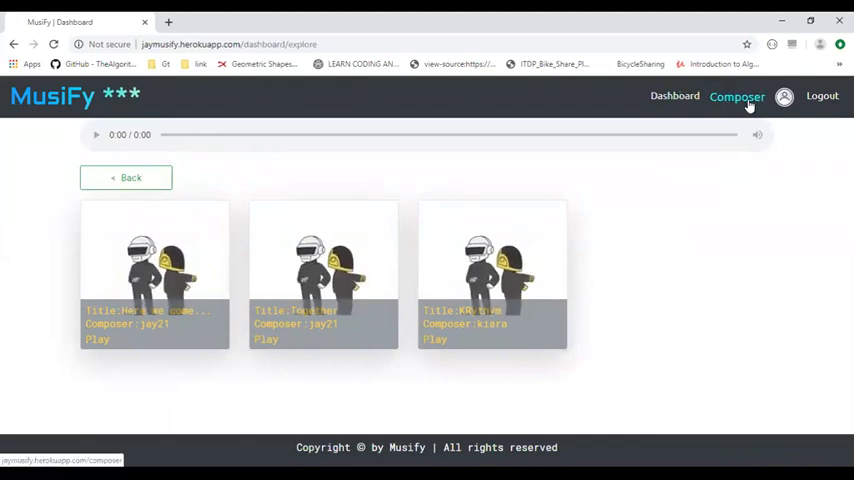
{"action": "left_click", "coordinate": [736, 96]}
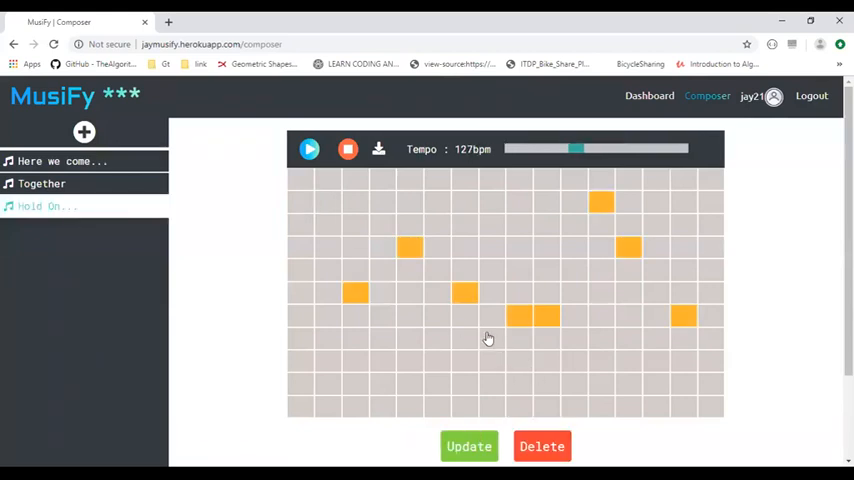
Delete the 'Hold On...' creation, confirm its permanent removal, and return to the dashboard.
{"action": "left_click", "coordinate": [541, 446]}
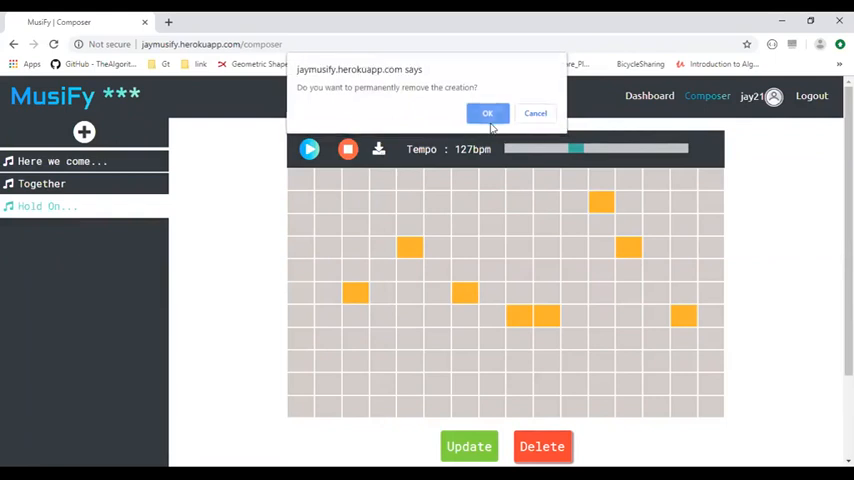
{"action": "left_click", "coordinate": [487, 112]}
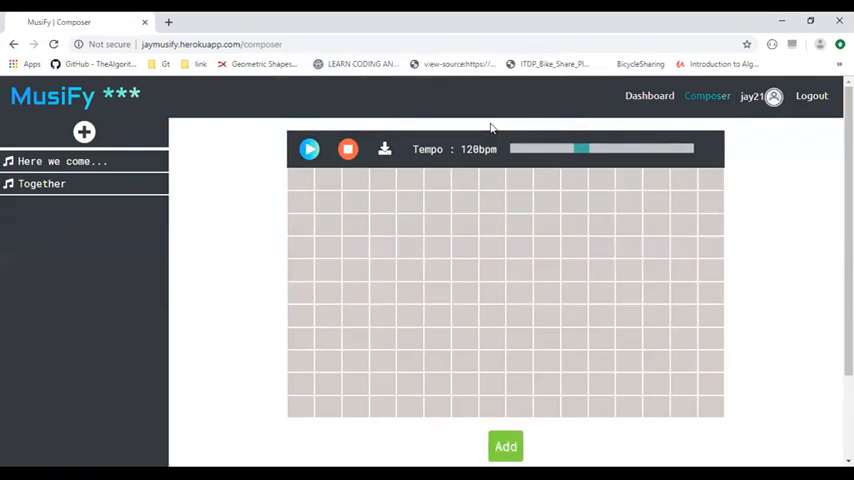
{"action": "mouse_move", "coordinate": [646, 96]}
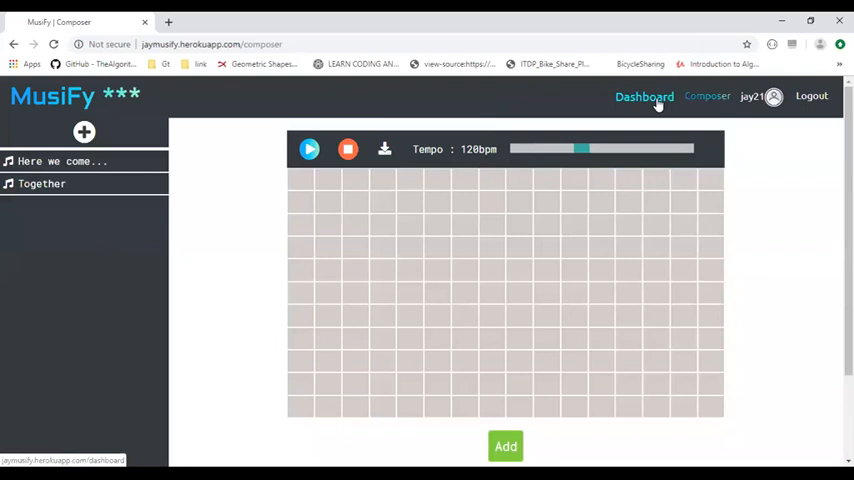
{"action": "left_click", "coordinate": [642, 97]}
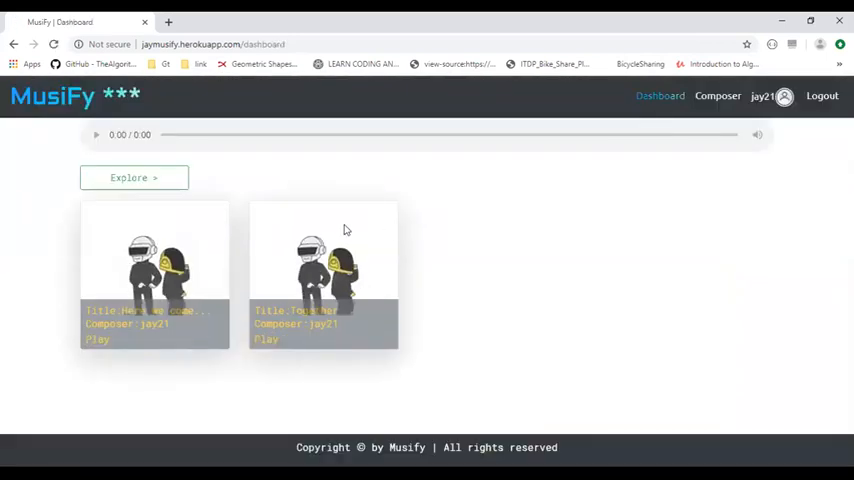
{"action": "mouse_move", "coordinate": [787, 72]}
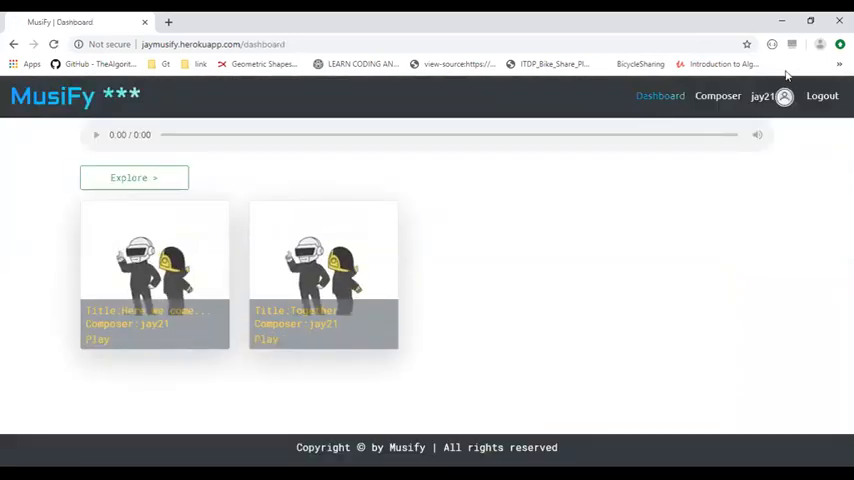
{"action": "left_click", "coordinate": [763, 96]}
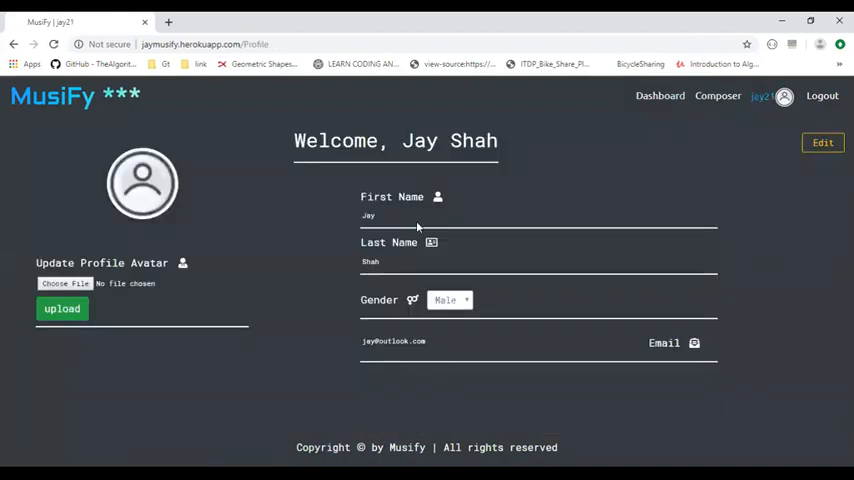
{"action": "mouse_move", "coordinate": [486, 311]}
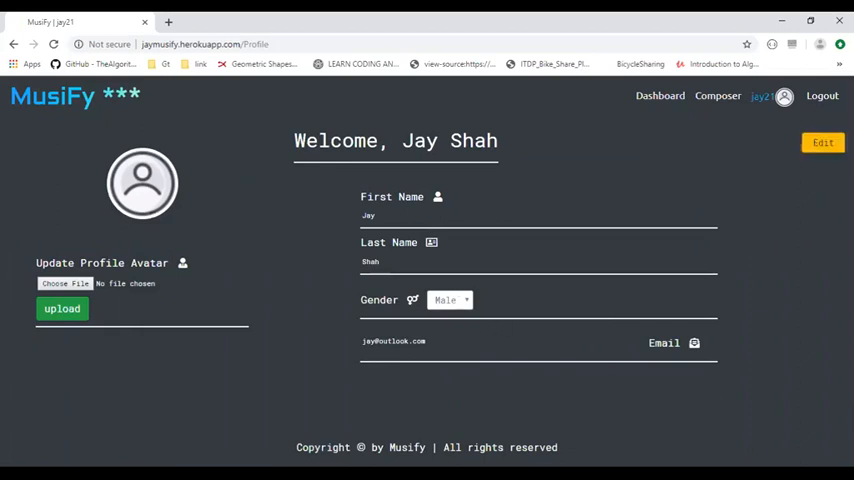
{"action": "left_click", "coordinate": [822, 142]}
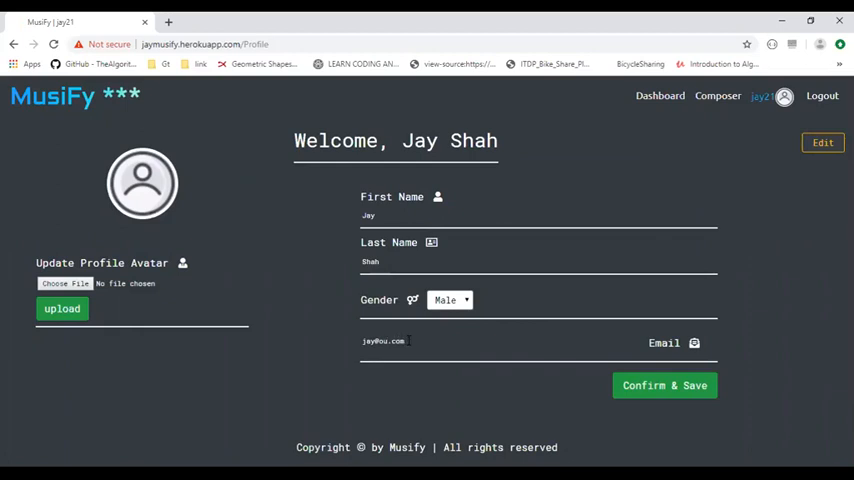
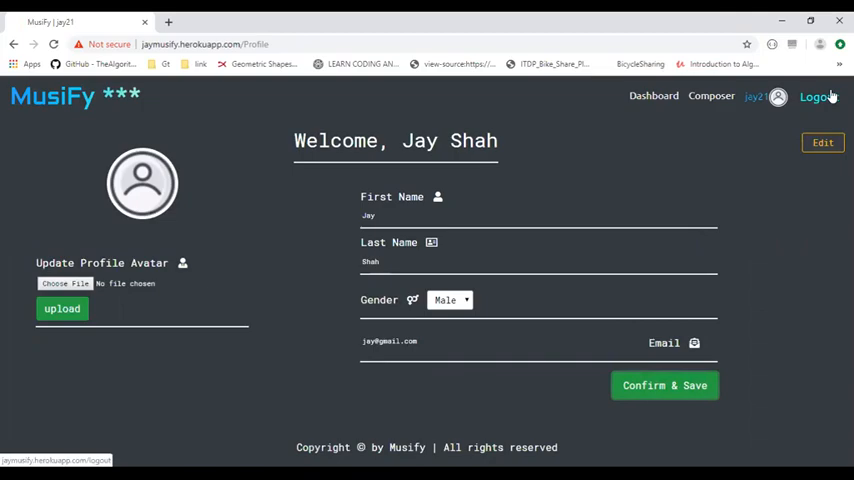
{"action": "left_click", "coordinate": [819, 97]}
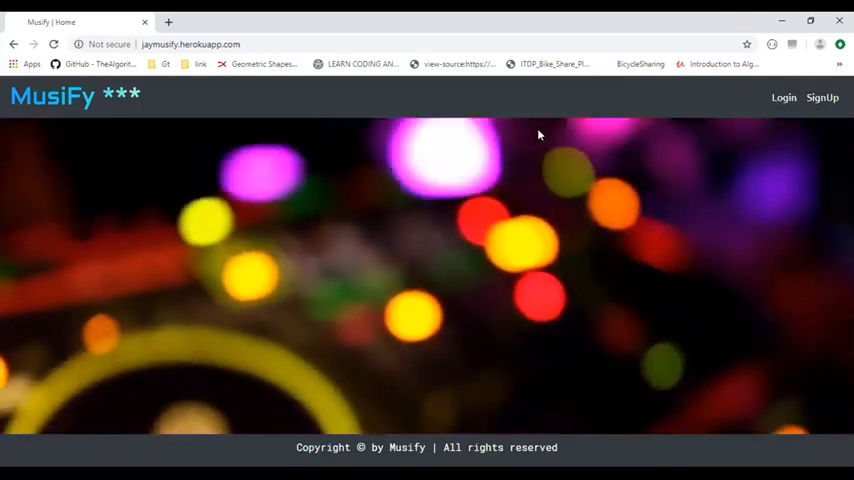